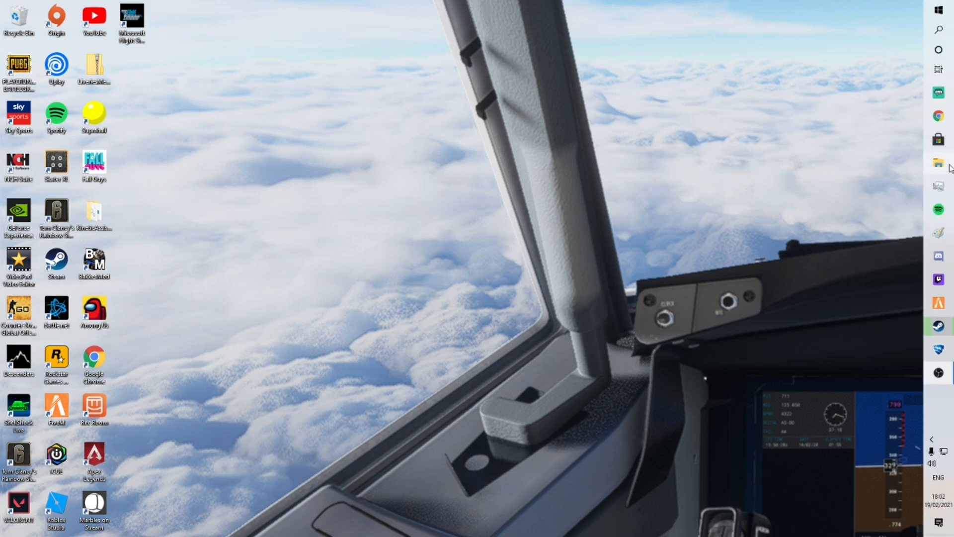
Open File Explorer from the taskbar on the user's profile folder.
{"action": "left_click", "coordinate": [938, 165]}
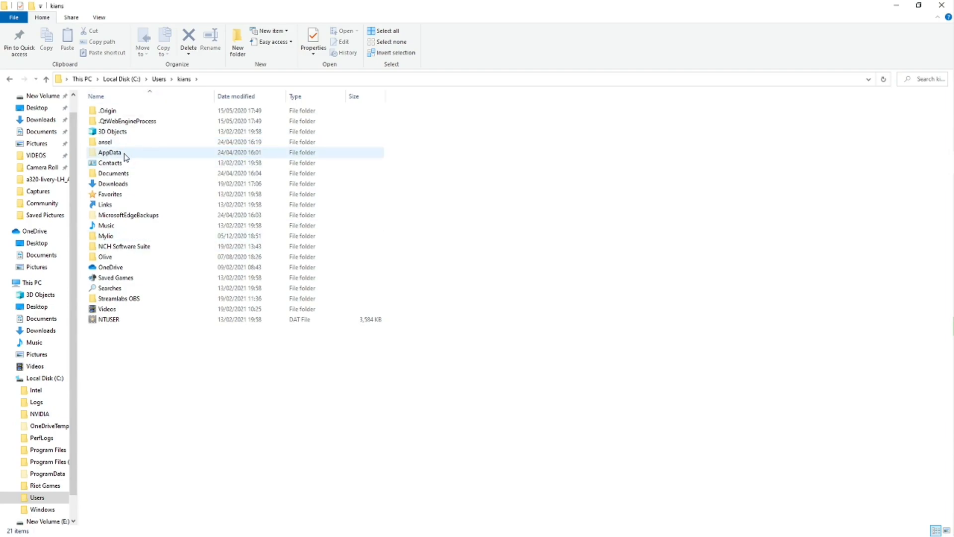
Navigate AppData > Local > Packages > Microsoft.FlightSimulator_8wekyb3d8bbwe.
{"action": "double_click", "coordinate": [110, 153]}
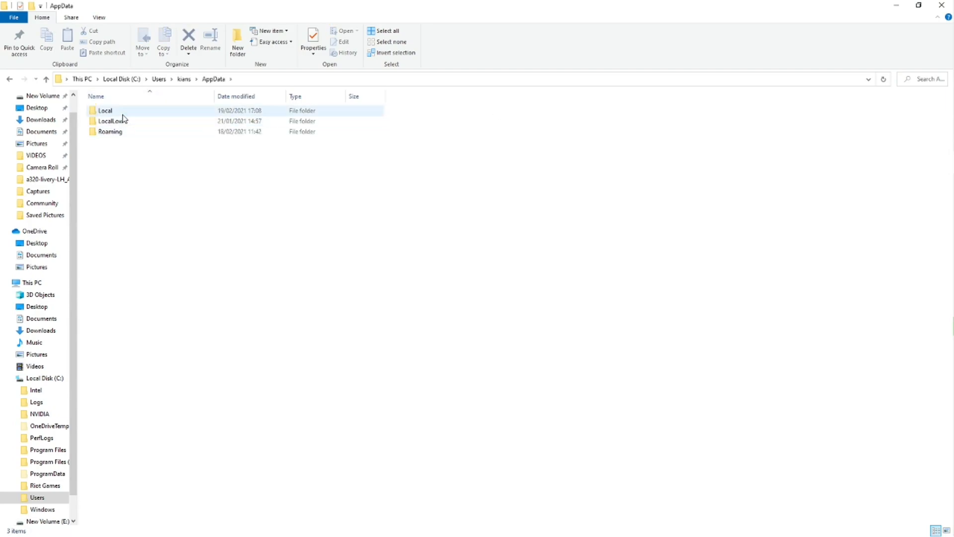
{"action": "double_click", "coordinate": [104, 110]}
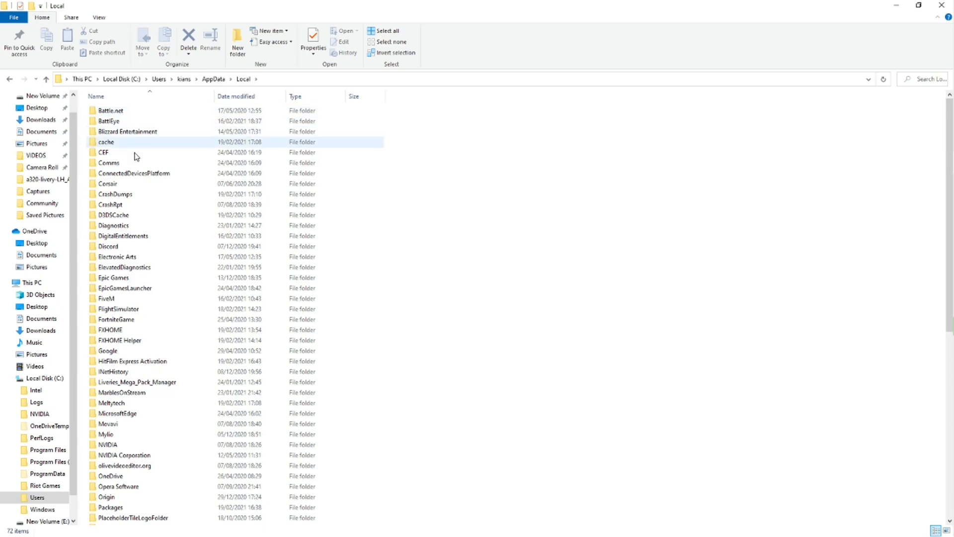
{"action": "left_click", "coordinate": [111, 507]}
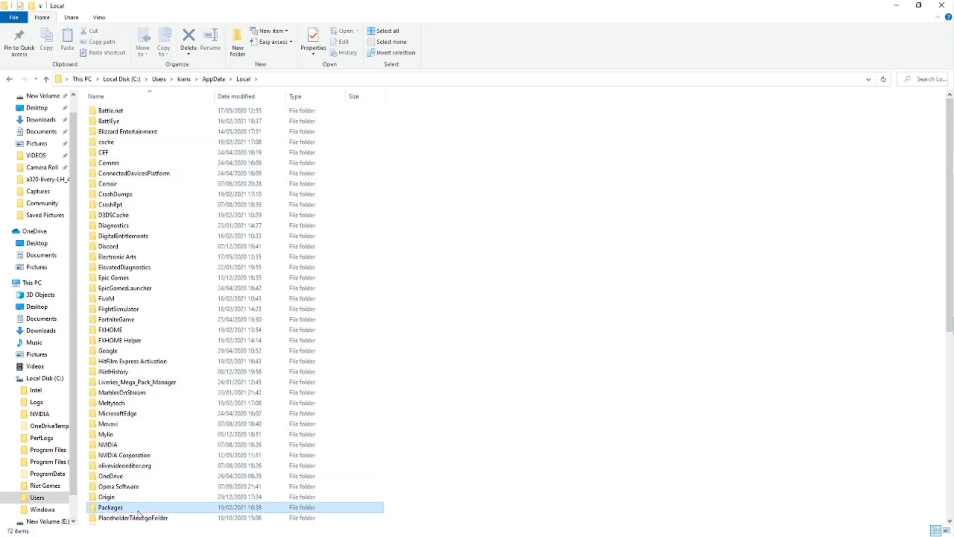
{"action": "double_click", "coordinate": [111, 507]}
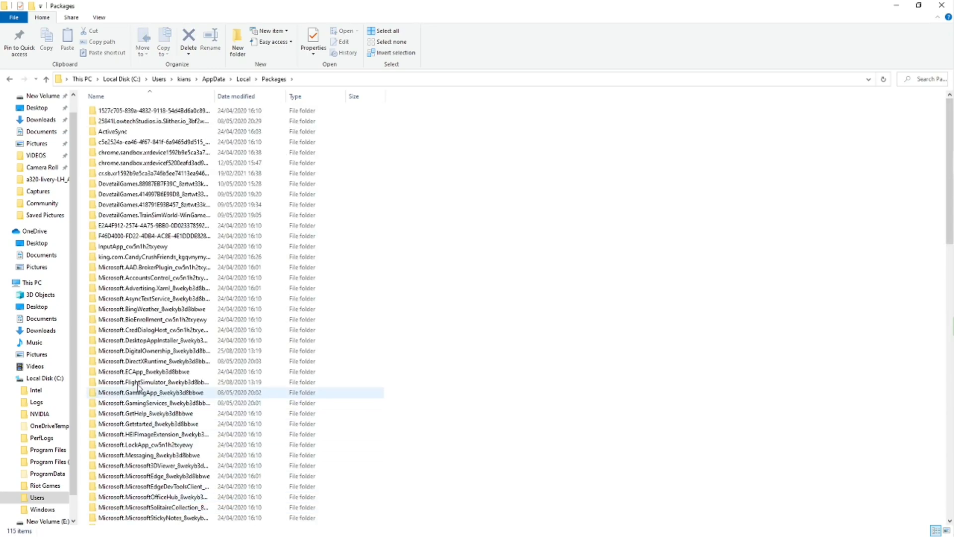
{"action": "left_click", "coordinate": [153, 381]}
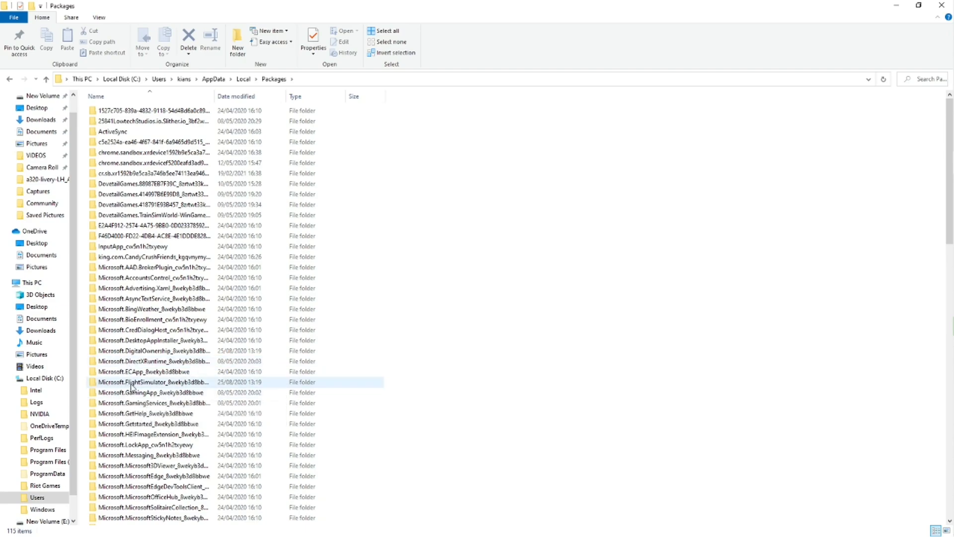
{"action": "mouse_move", "coordinate": [175, 389]}
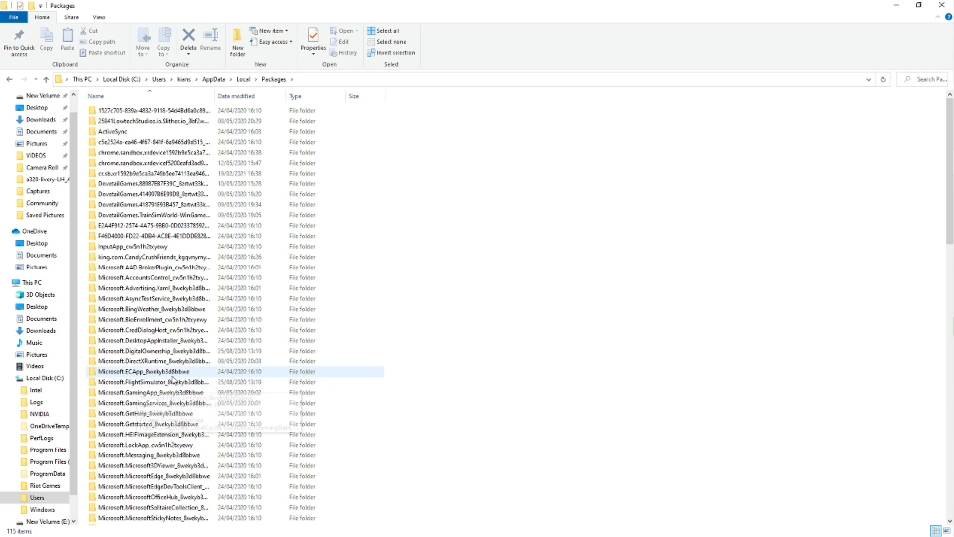
{"action": "double_click", "coordinate": [149, 382]}
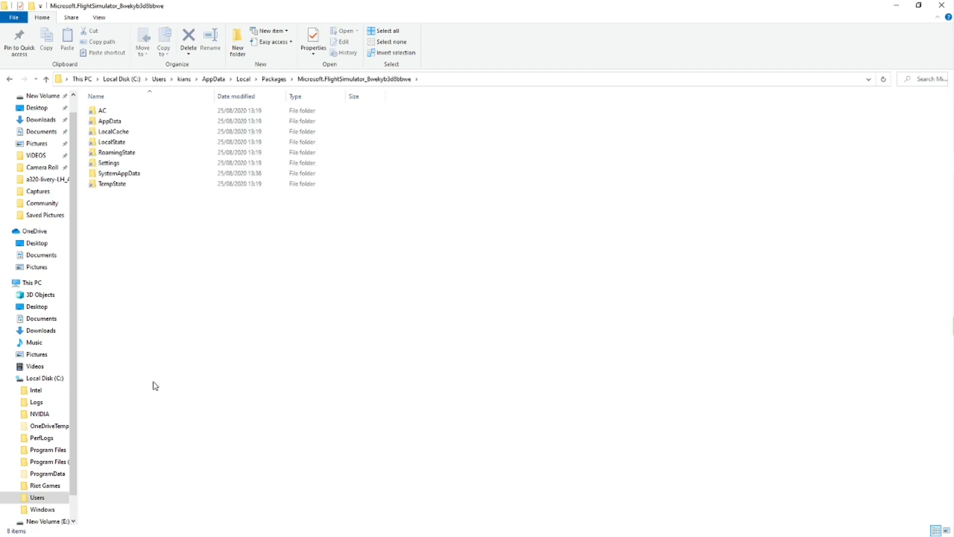
Go through LocalCache > Packages into the Community folder to view installed add-ons.
{"action": "left_click", "coordinate": [113, 131]}
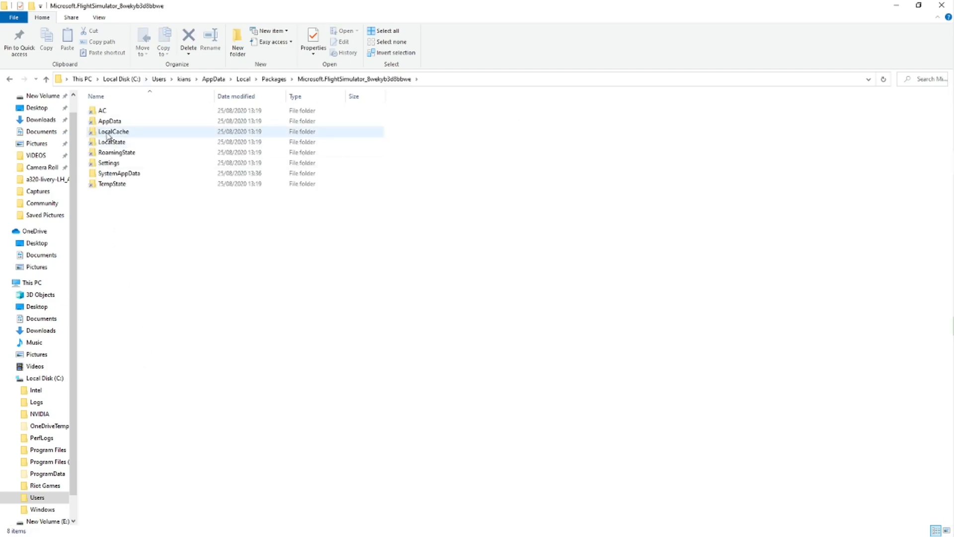
{"action": "double_click", "coordinate": [113, 131]}
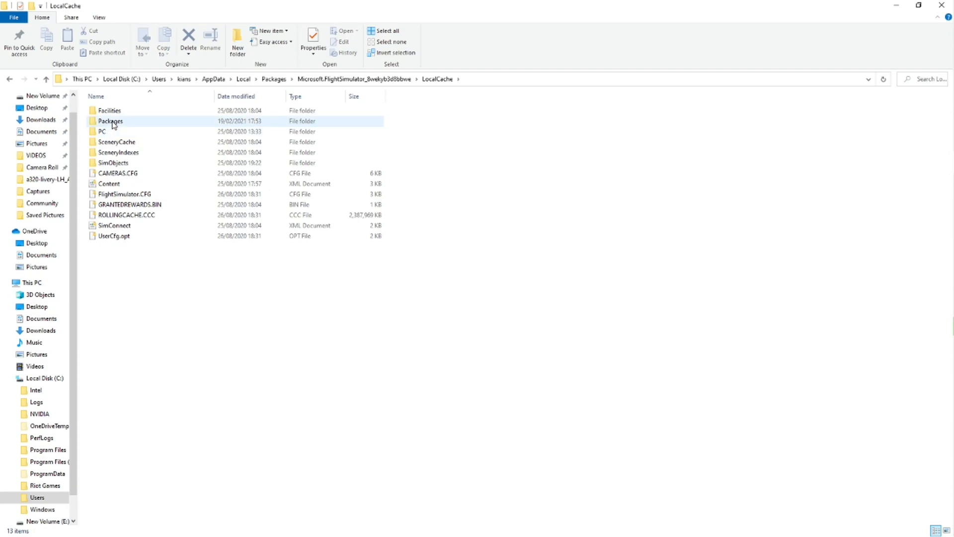
{"action": "double_click", "coordinate": [111, 121]}
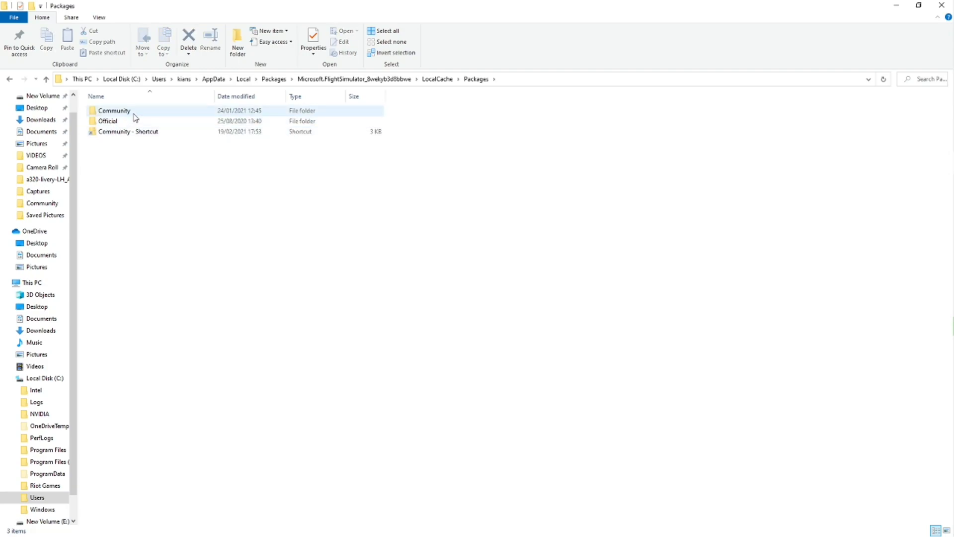
{"action": "double_click", "coordinate": [114, 110]}
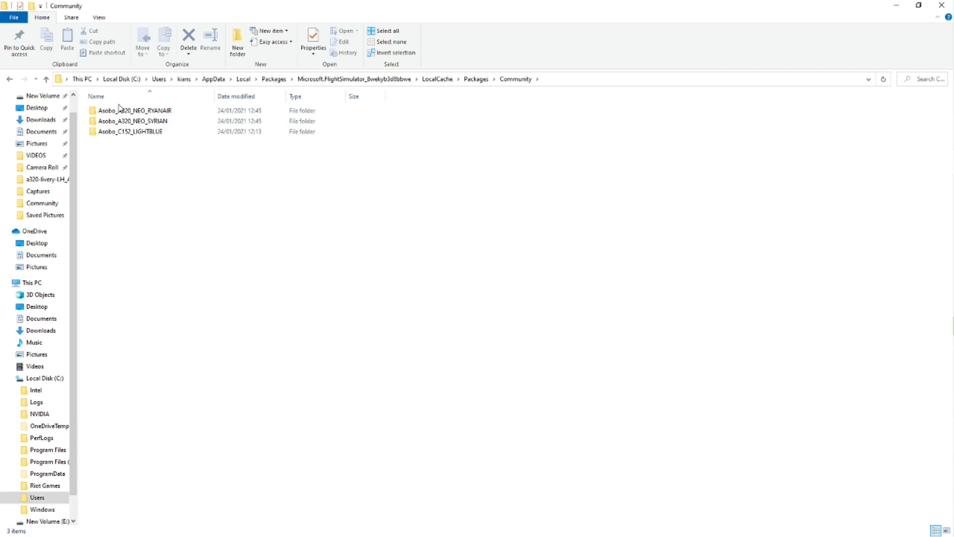
{"action": "mouse_move", "coordinate": [174, 65]}
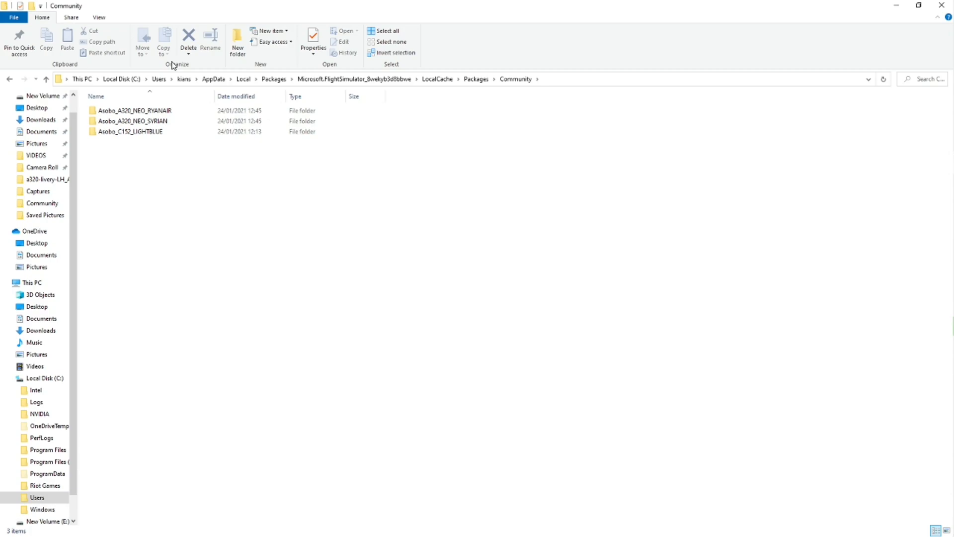
{"action": "mouse_move", "coordinate": [3, 5]}
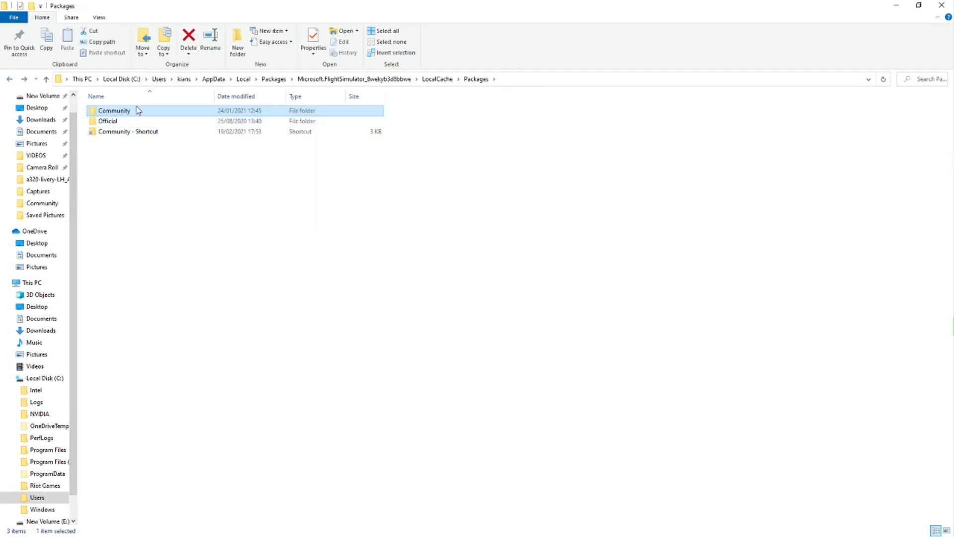
Create a Community folder shortcut, place it on drive E, and dismiss the encryption warning.
{"action": "right_click", "coordinate": [114, 110]}
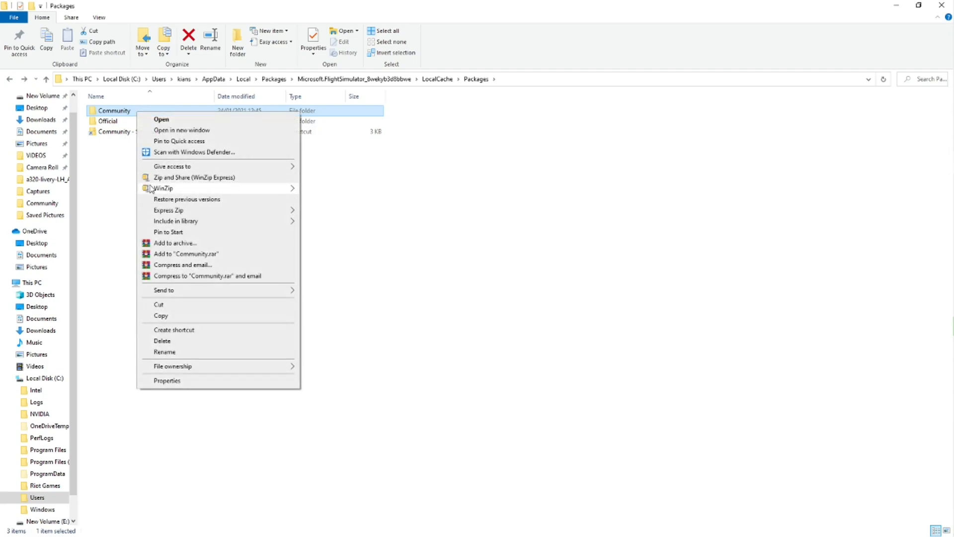
{"action": "left_click", "coordinate": [113, 166]}
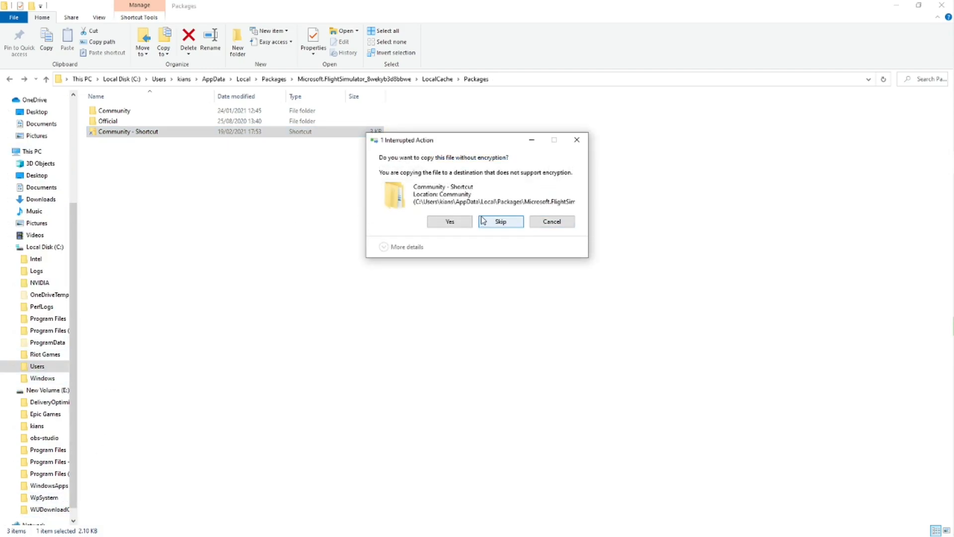
{"action": "mouse_move", "coordinate": [585, 150]}
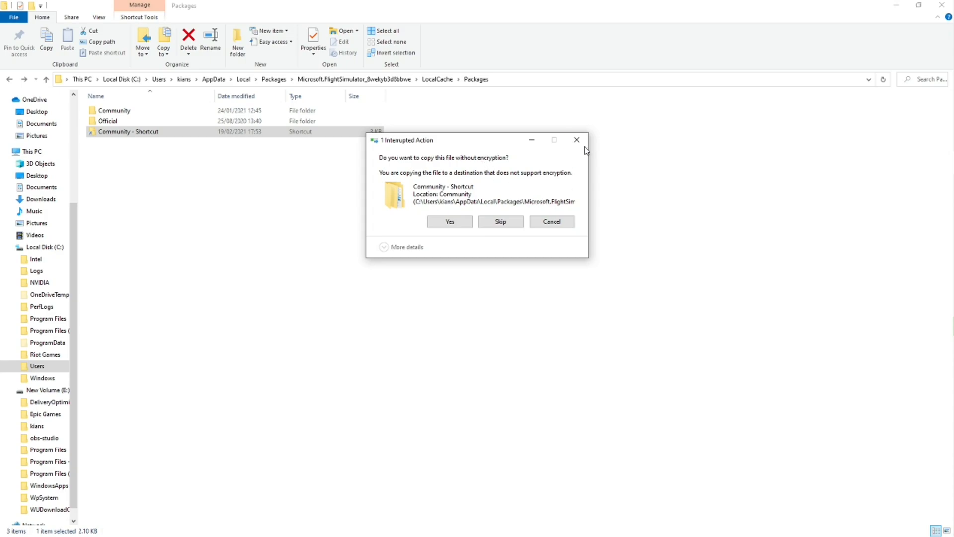
{"action": "left_click", "coordinate": [577, 140]}
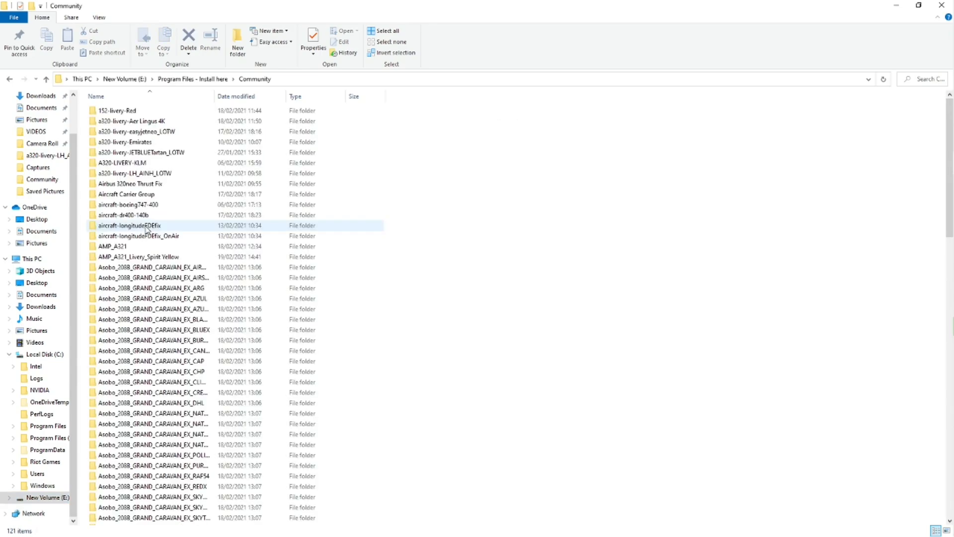
{"action": "scroll", "scroll_direction": "down", "scroll_amount": 3}
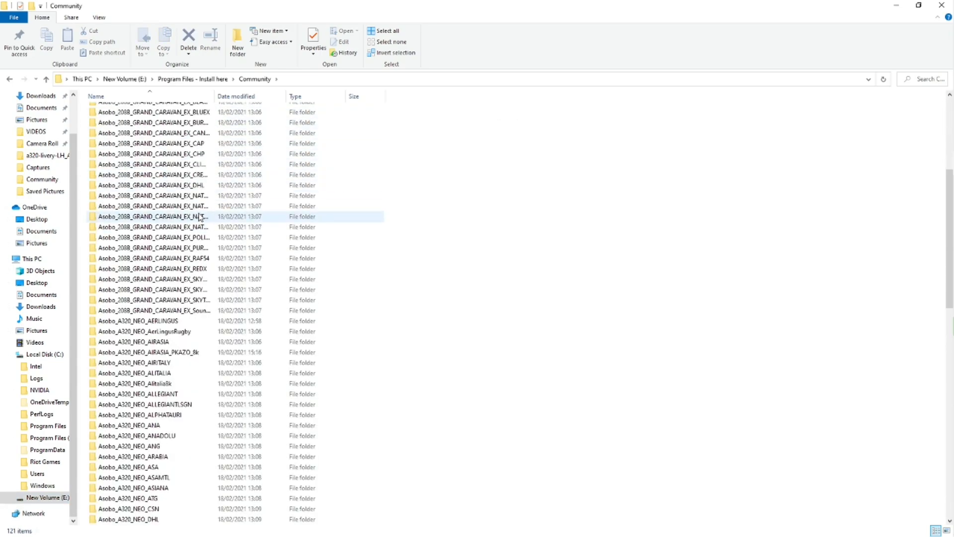
{"action": "scroll", "scroll_direction": "down", "scroll_amount": 3}
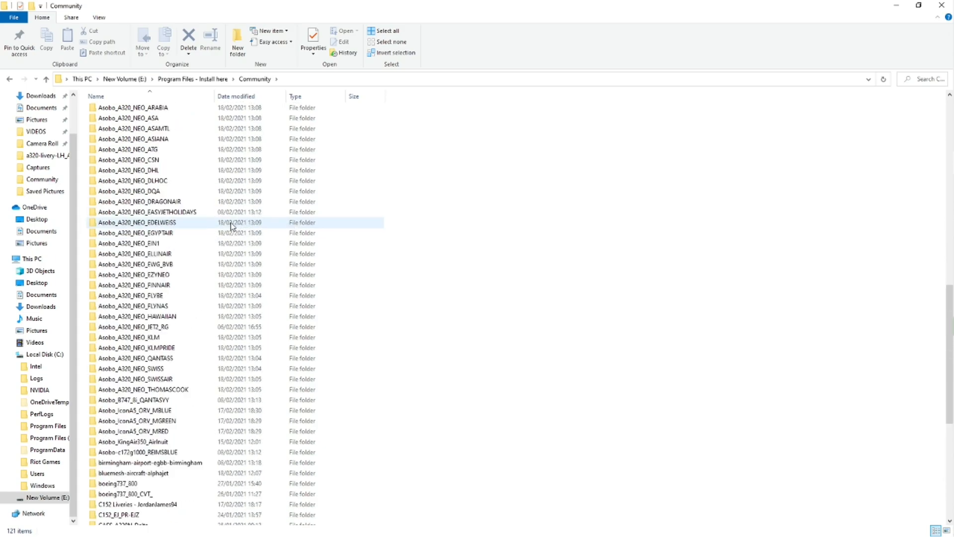
{"action": "scroll", "scroll_direction": "up", "scroll_amount": 3}
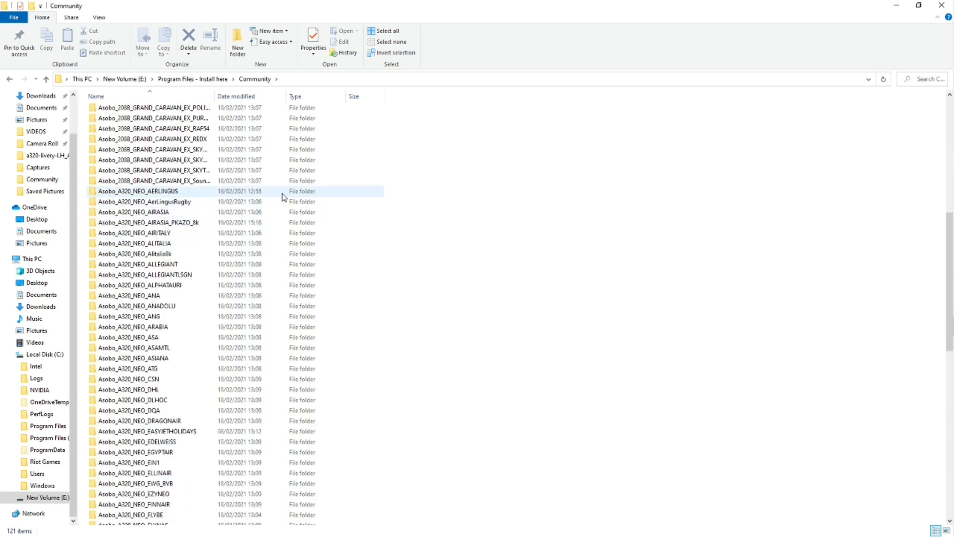